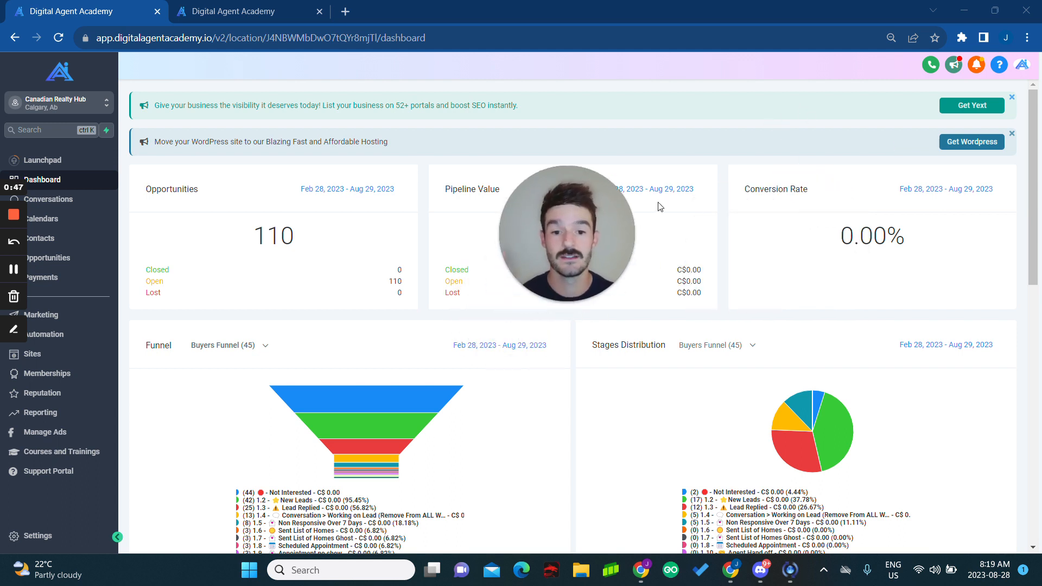
mouse_move(765, 213)
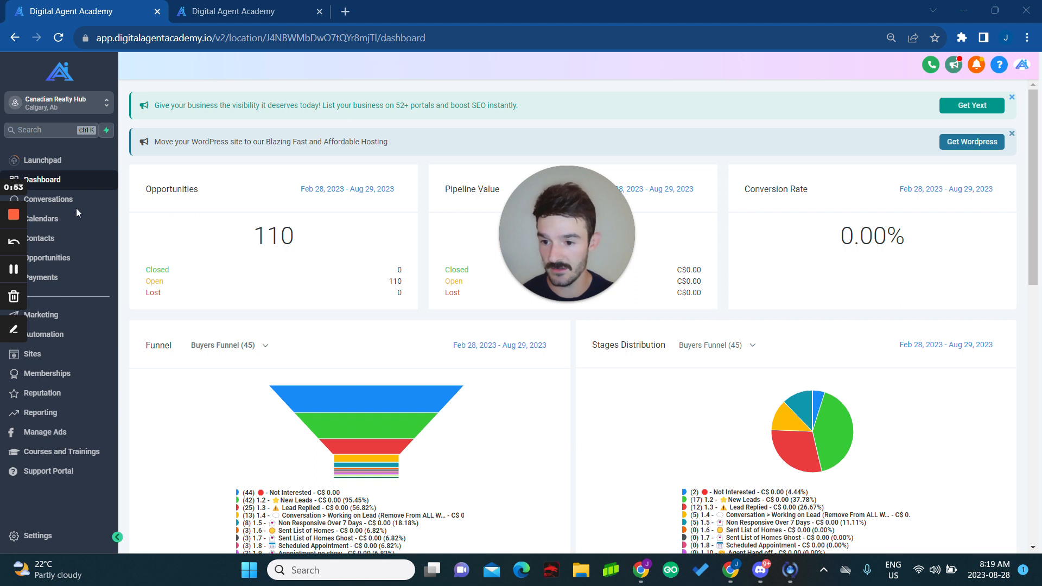
mouse_move(44, 393)
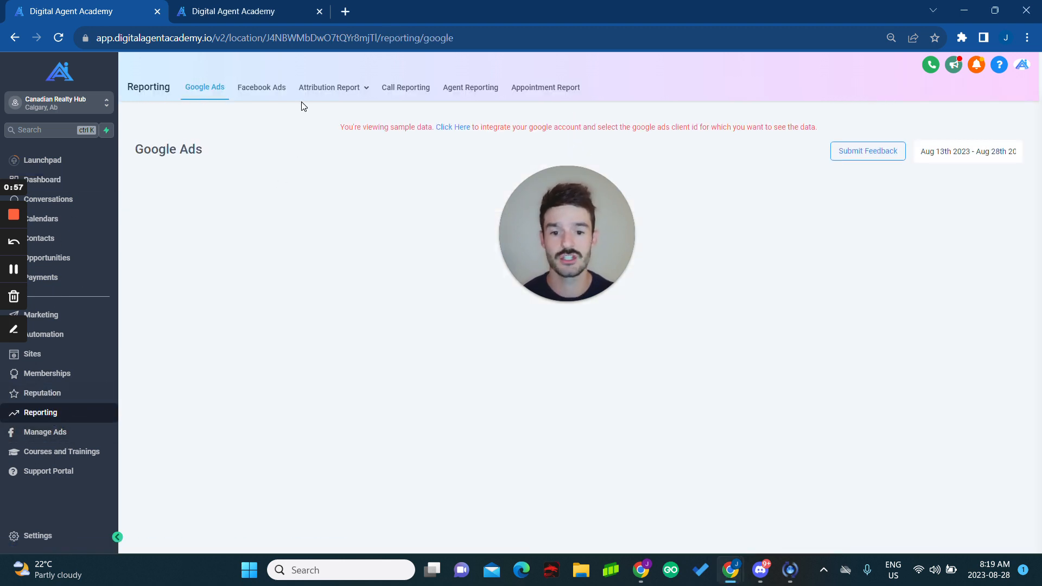
Review the Facebook Ads report for Aug 13–28, 2023, highlighting the CAD 2.60 cost per conversion.
left_click(262, 87)
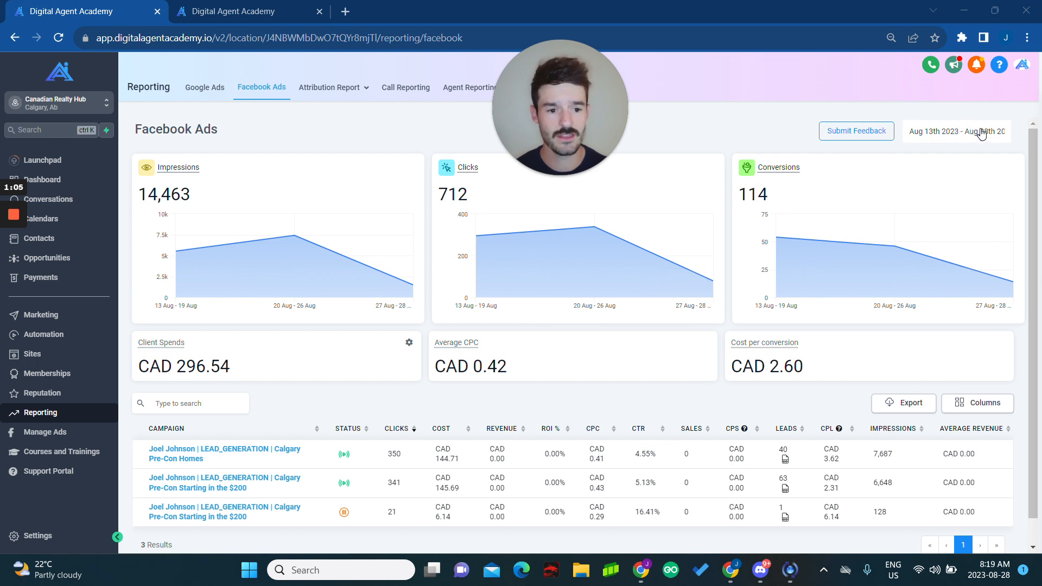
left_click(955, 131)
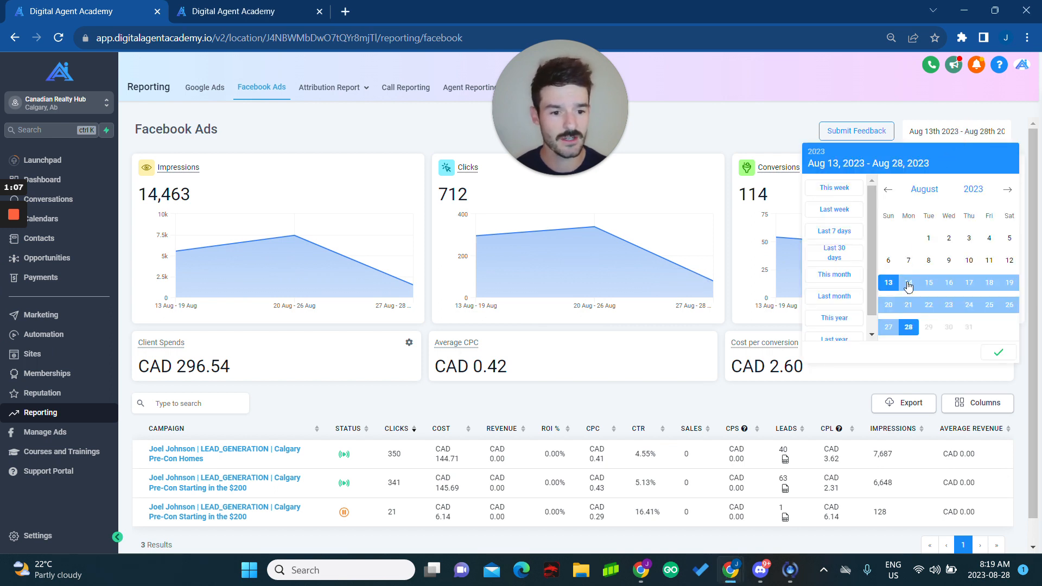
left_click(886, 106)
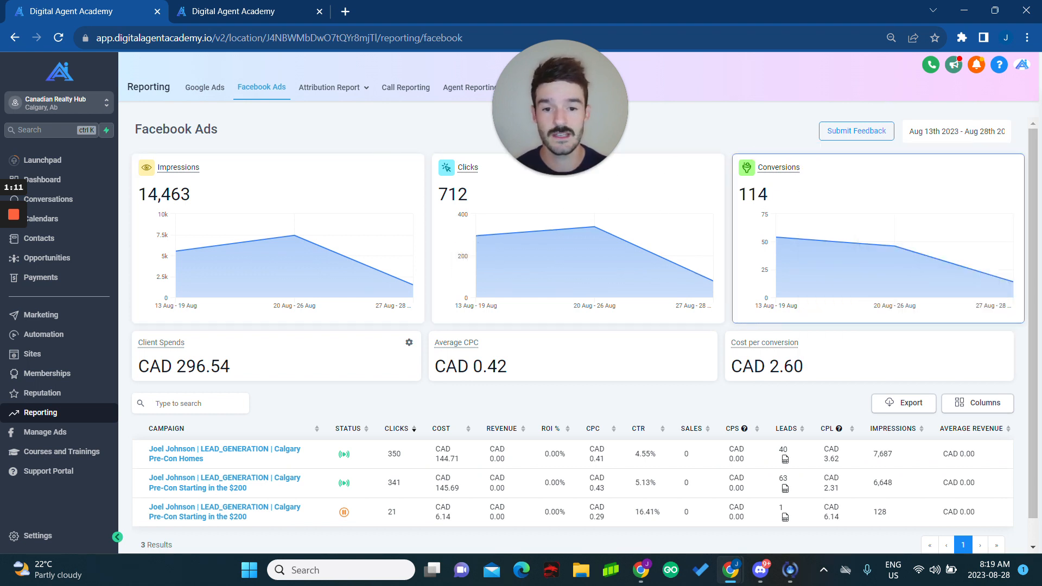
double_click(785, 365)
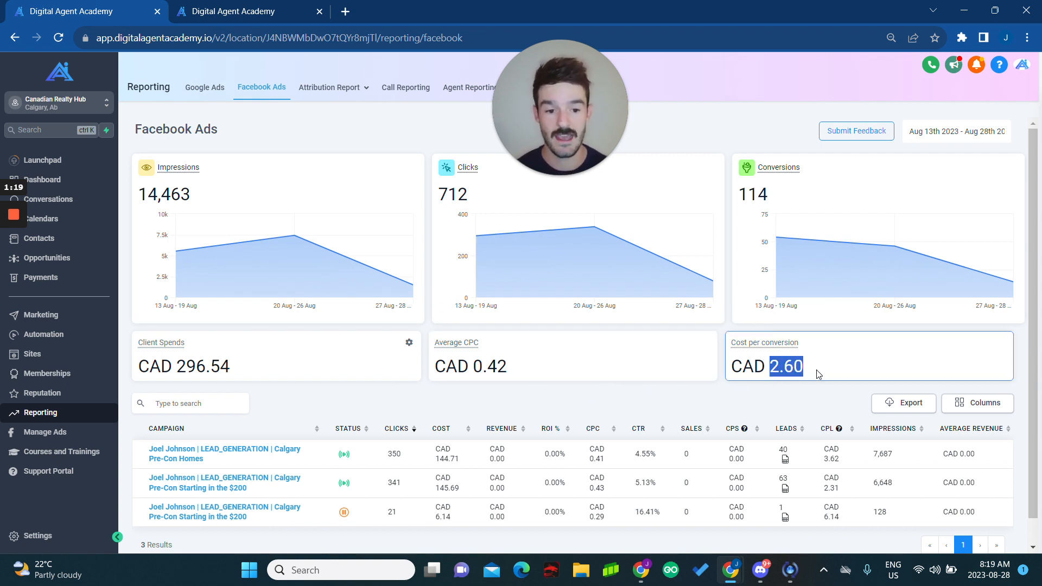
left_click(575, 401)
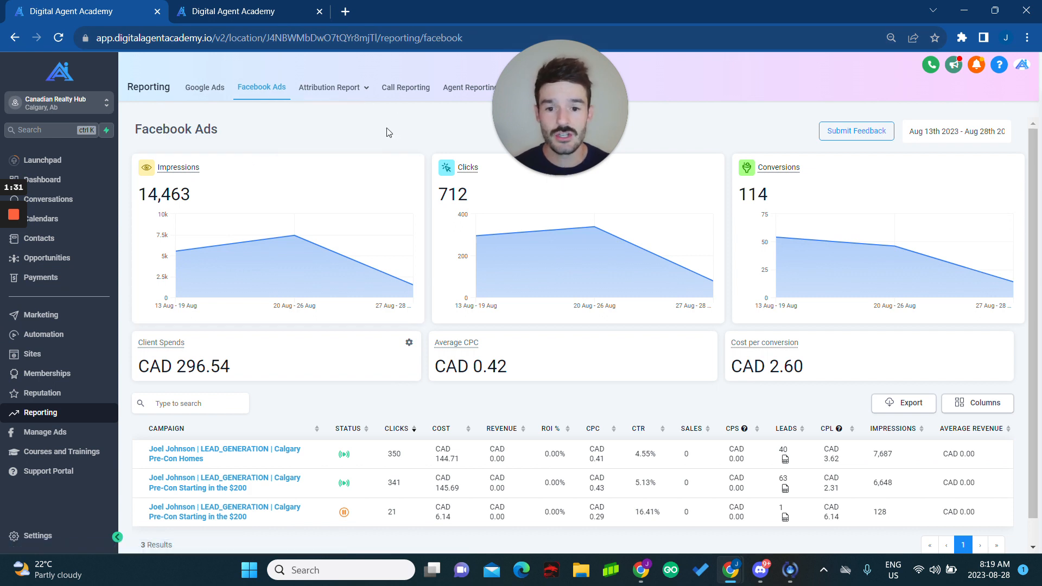
mouse_move(290, 238)
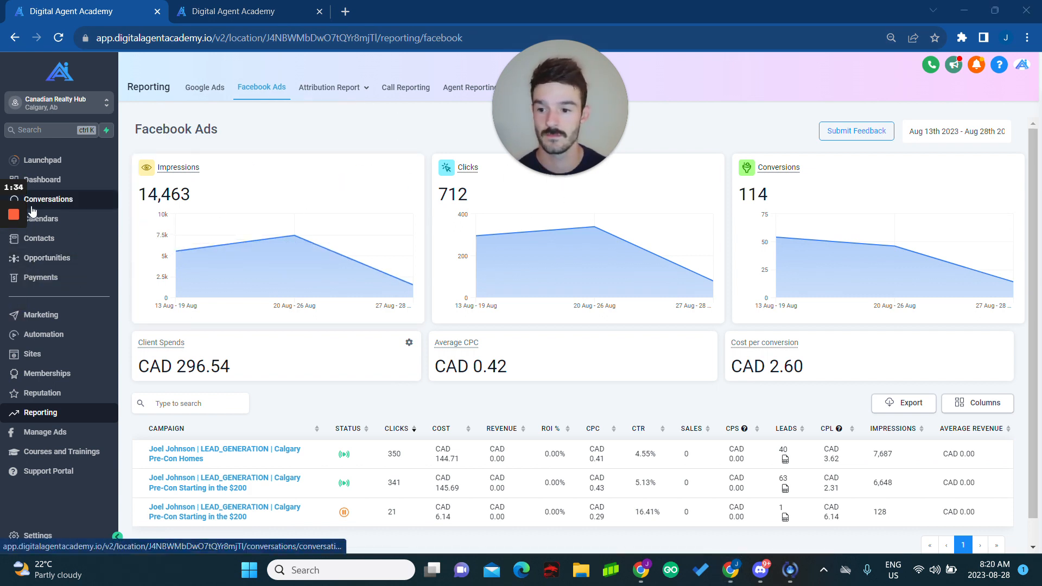
Show the Buyers Funnel board and browse its stages such as New Leads and Lead Replied.
left_click(47, 259)
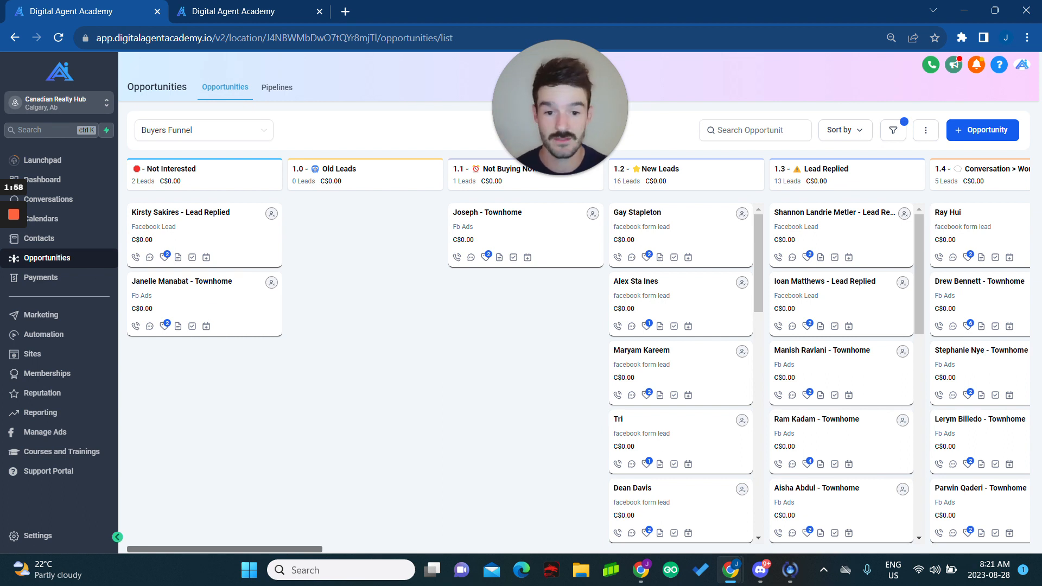
scroll("right", 3)
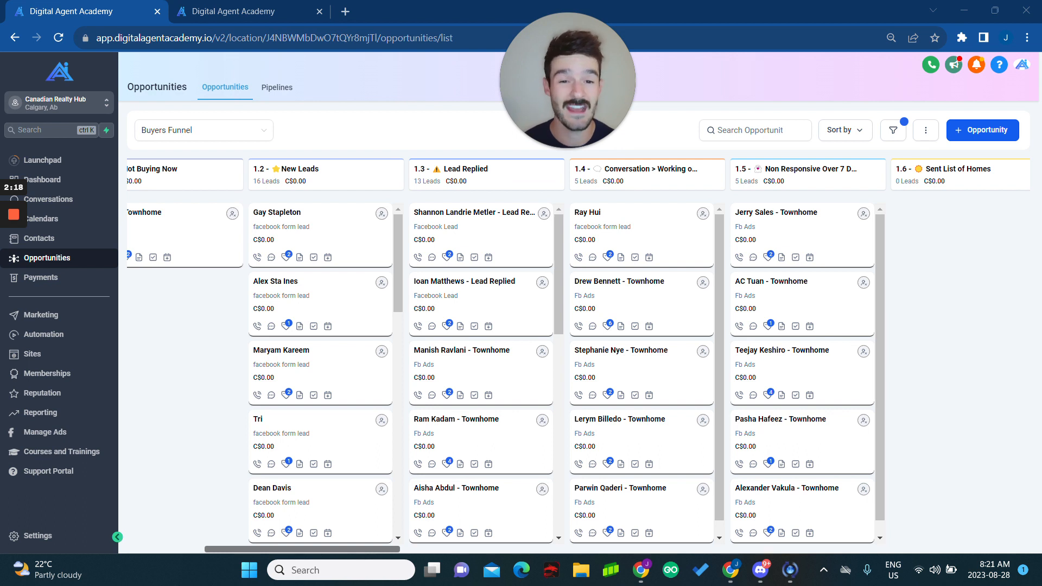
scroll("down", 3)
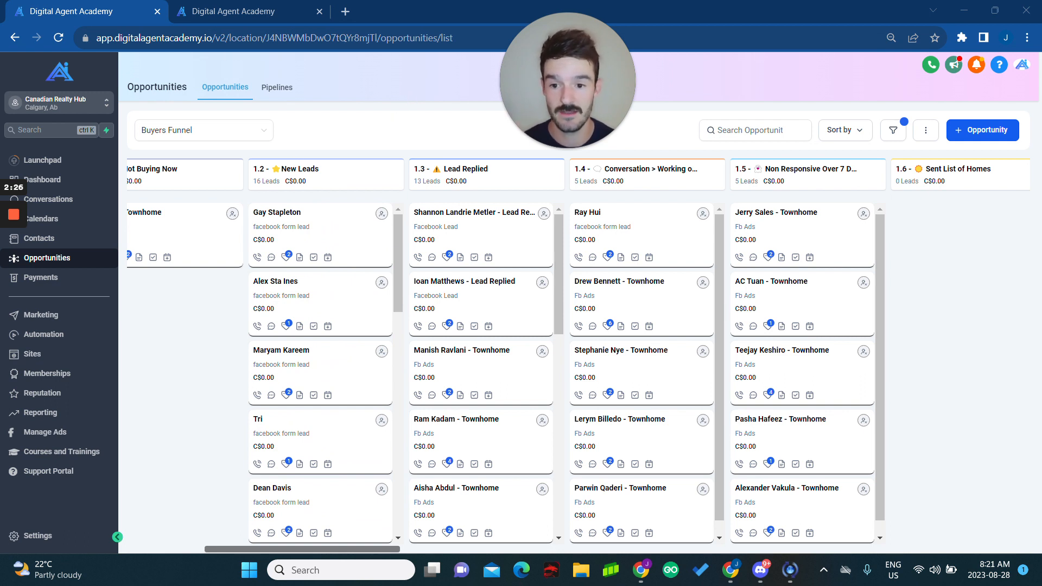
mouse_move(326, 328)
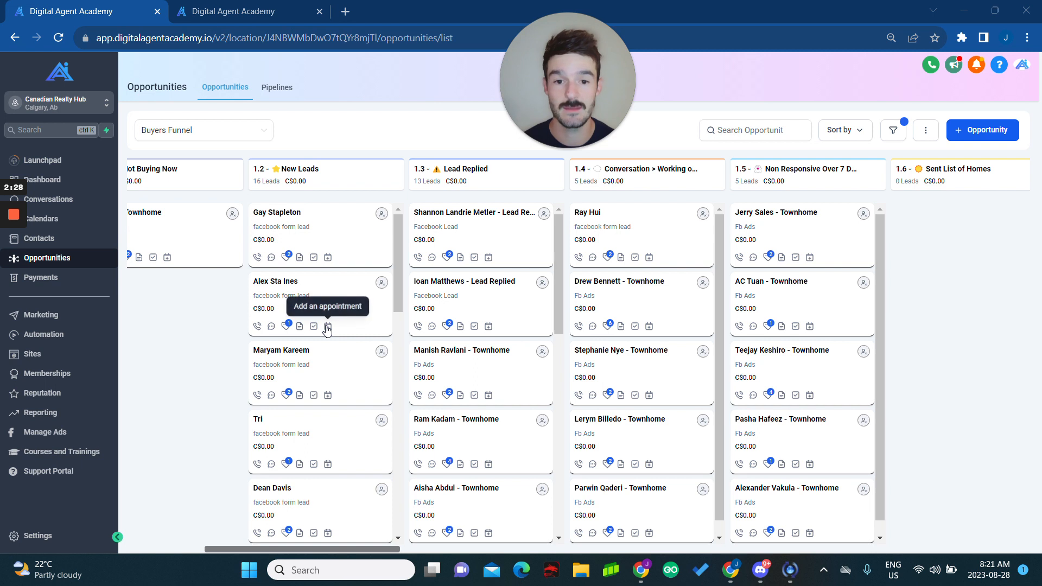
mouse_move(350, 248)
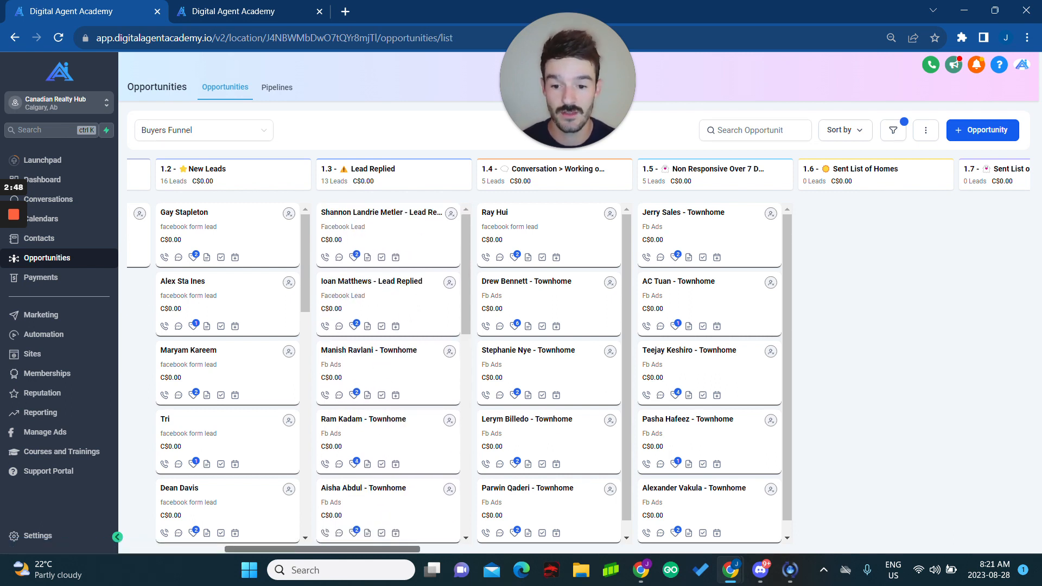
Bring up the Lead Replied workflow builder and scroll through its wait and SMS steps.
left_click(249, 10)
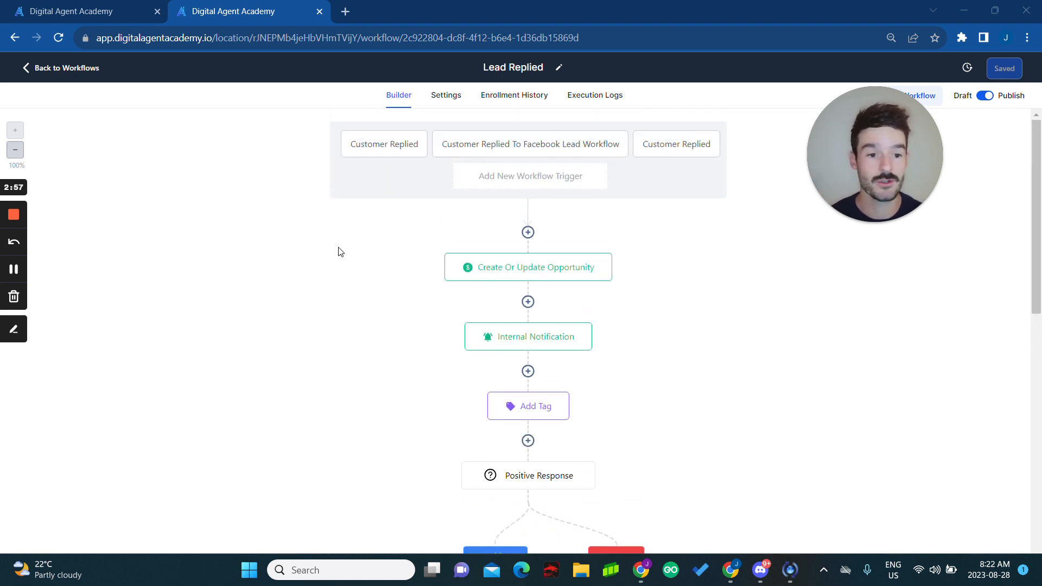
scroll("down", 3)
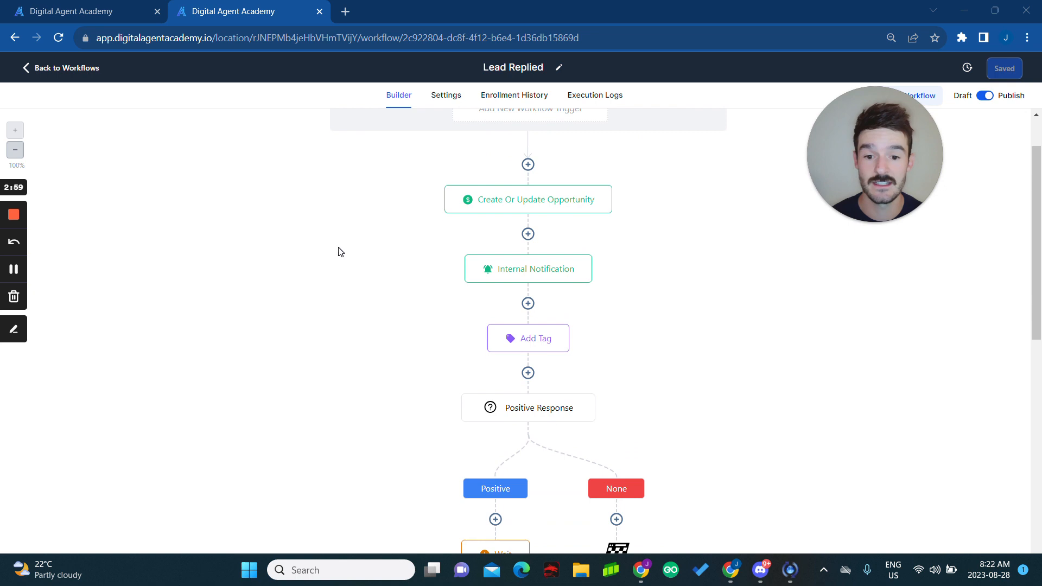
scroll("down", 3)
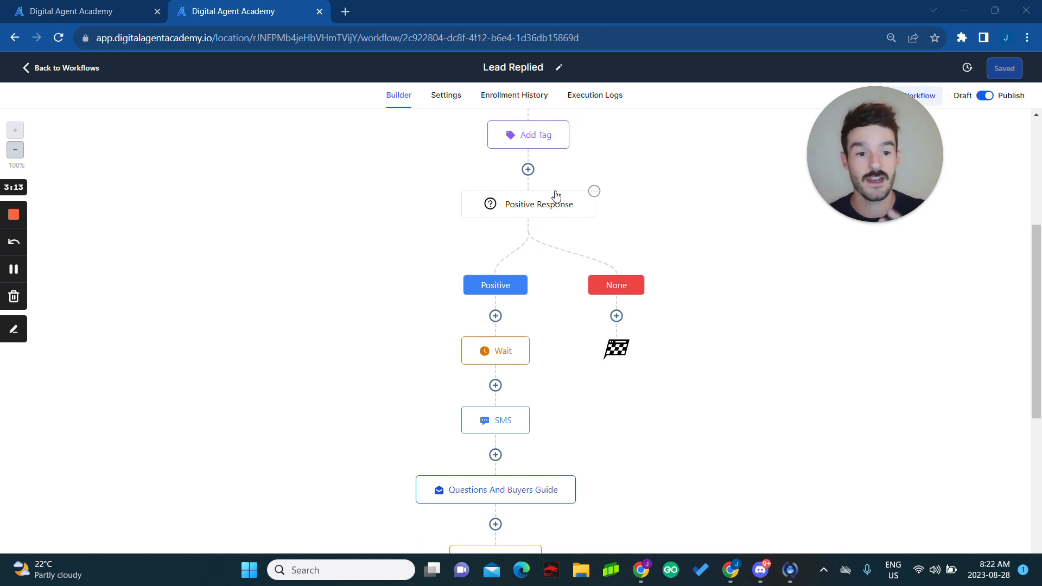
scroll("down", 3)
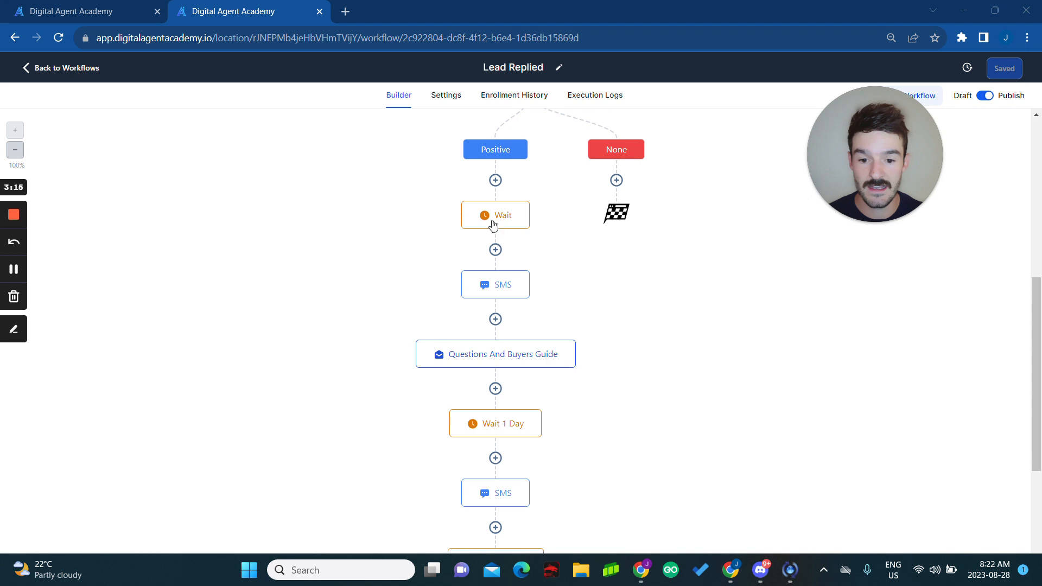
scroll("down", 3)
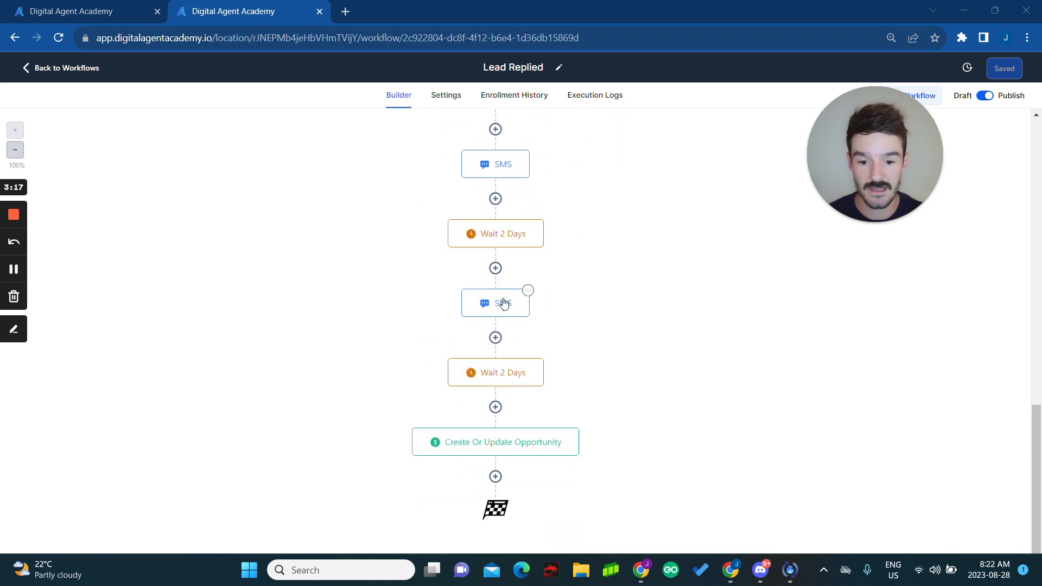
scroll("down", 3)
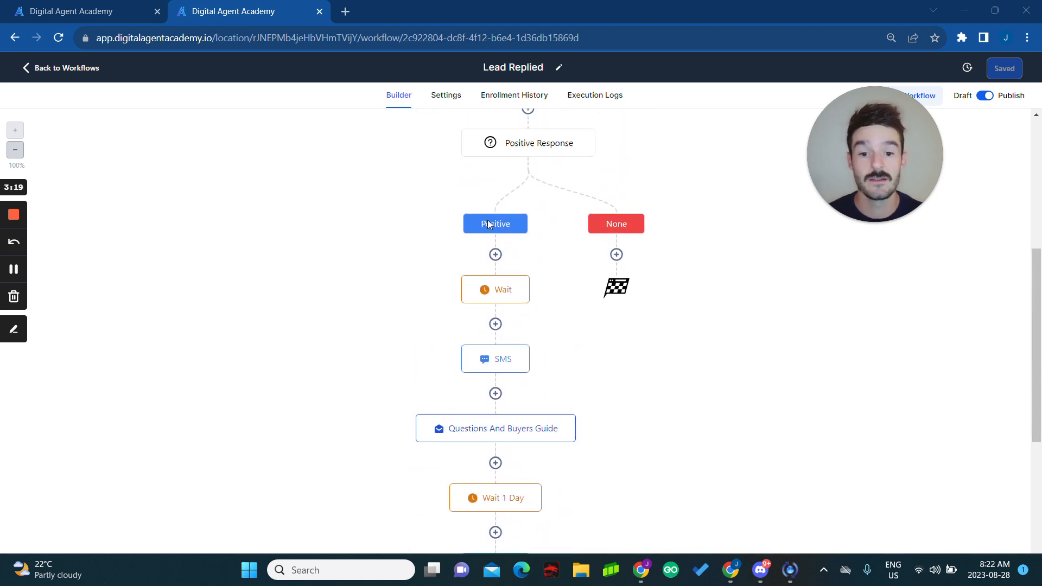
Continue down the workflow to the buyers-guide steps and return to the Buyers Funnel board.
scroll("down", 3)
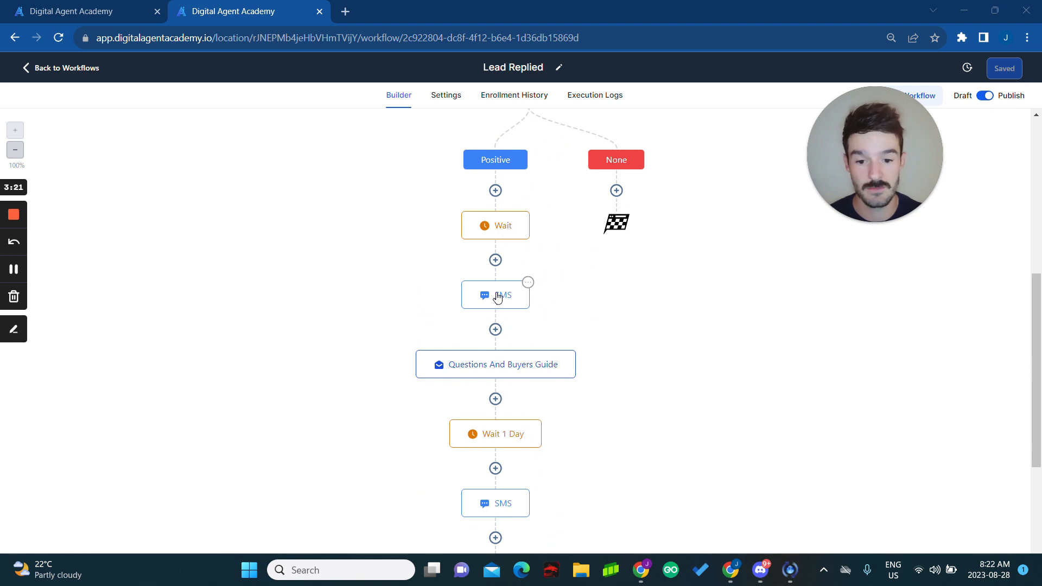
scroll("down", 3)
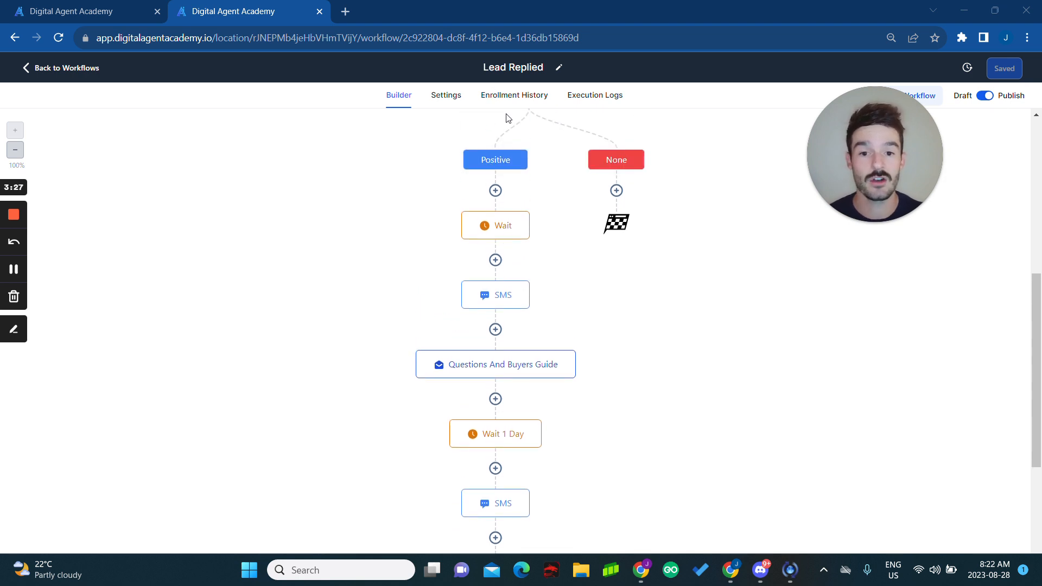
scroll("down", 3)
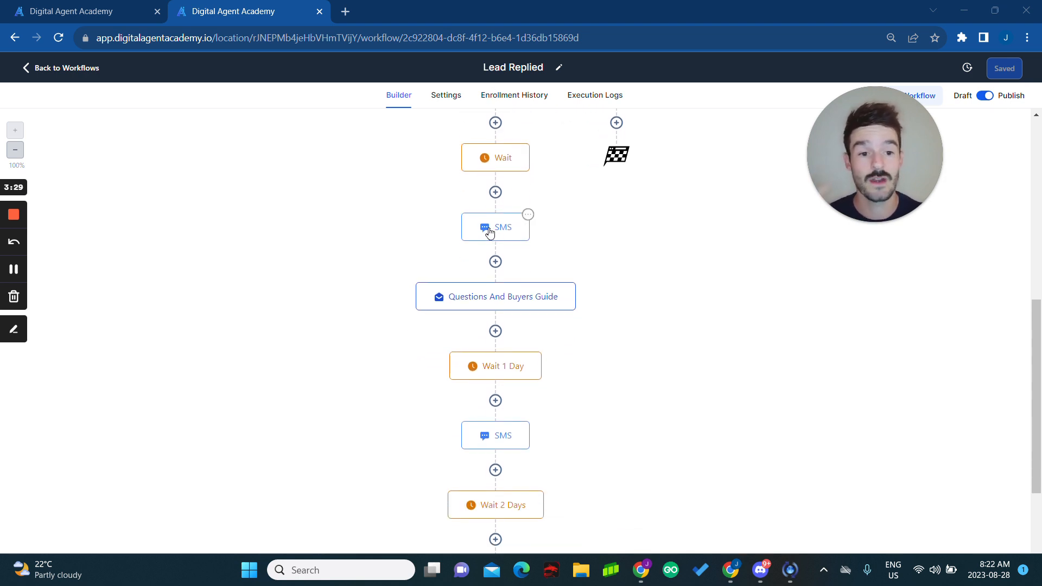
left_click(495, 226)
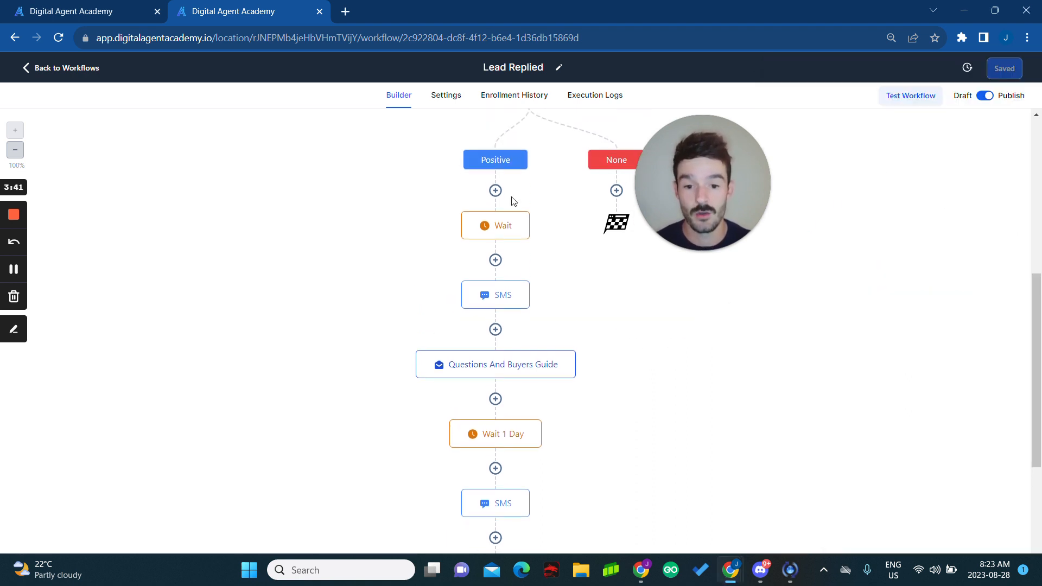
scroll("down", 3)
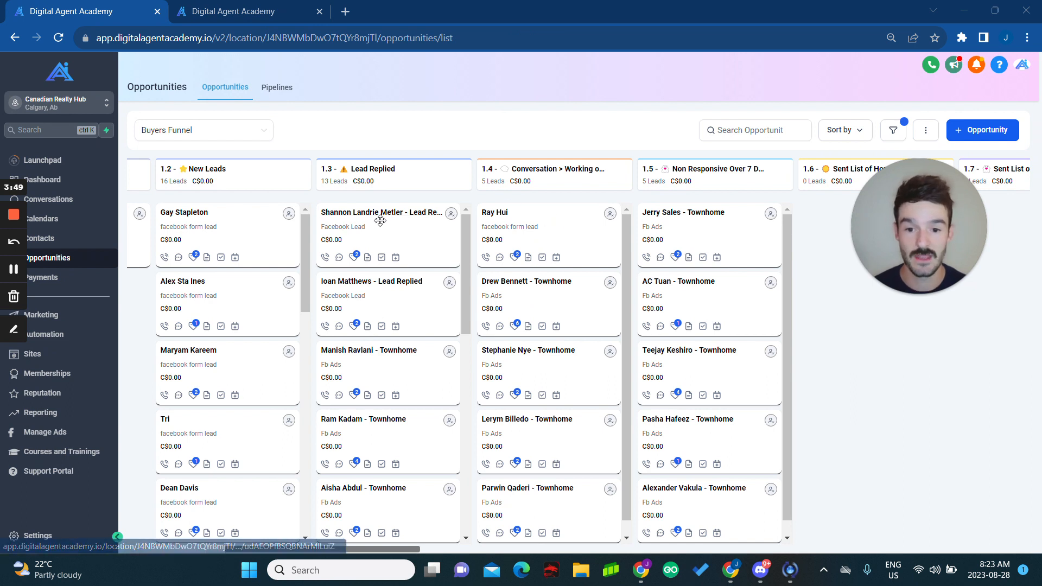
mouse_move(553, 168)
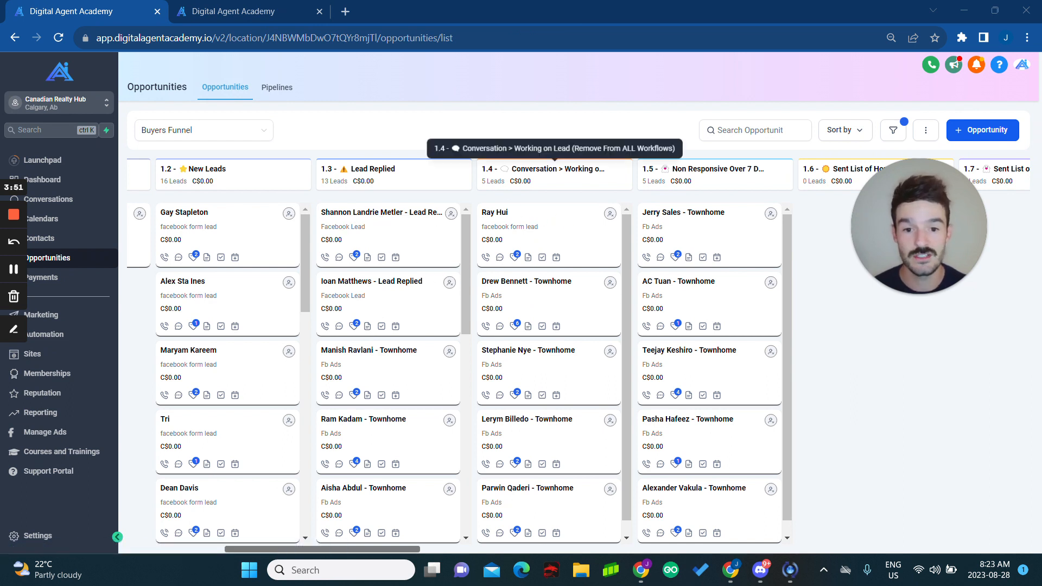
mouse_move(554, 228)
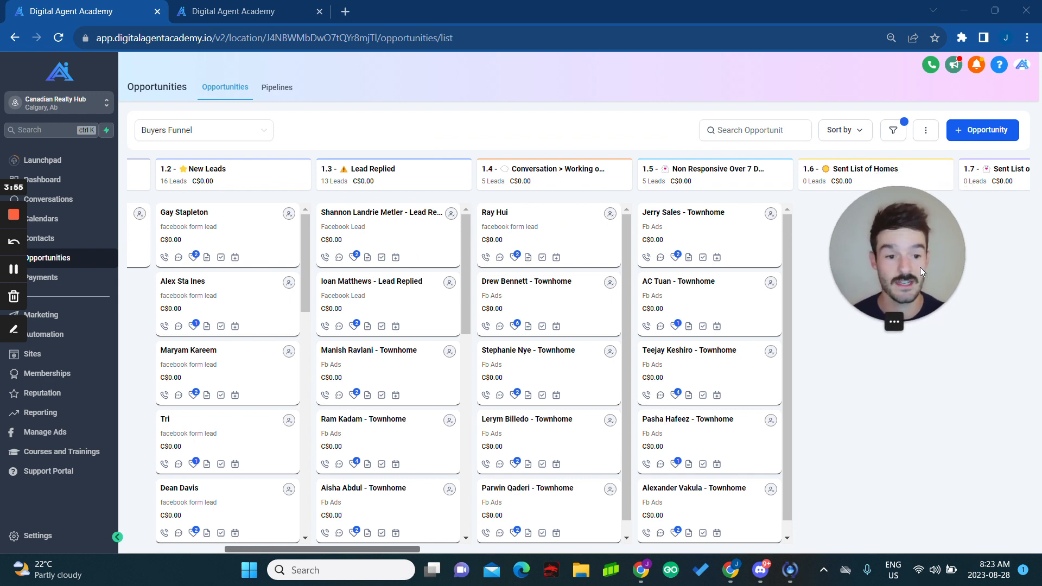
mouse_move(507, 119)
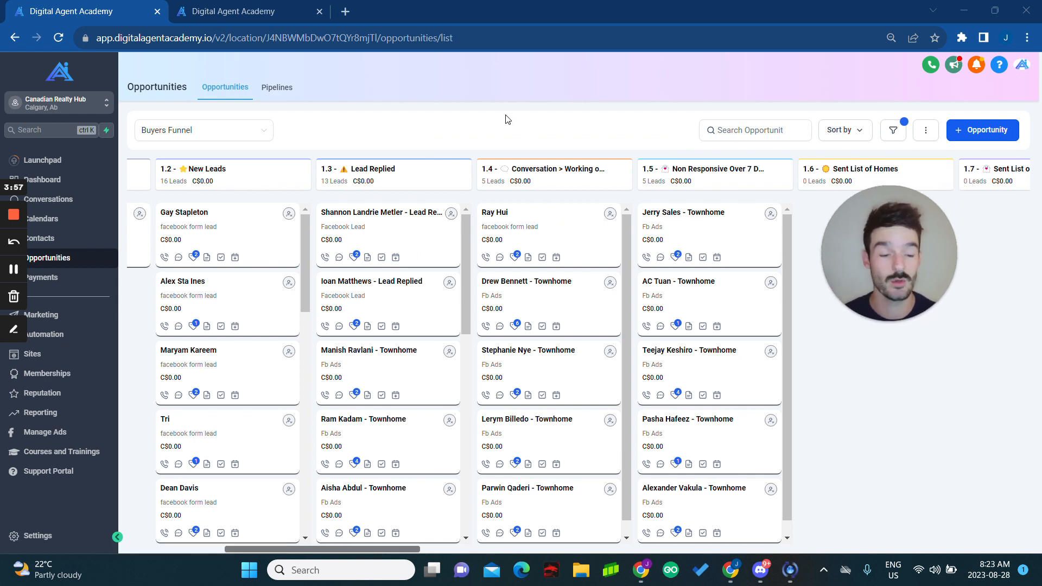
mouse_move(528, 221)
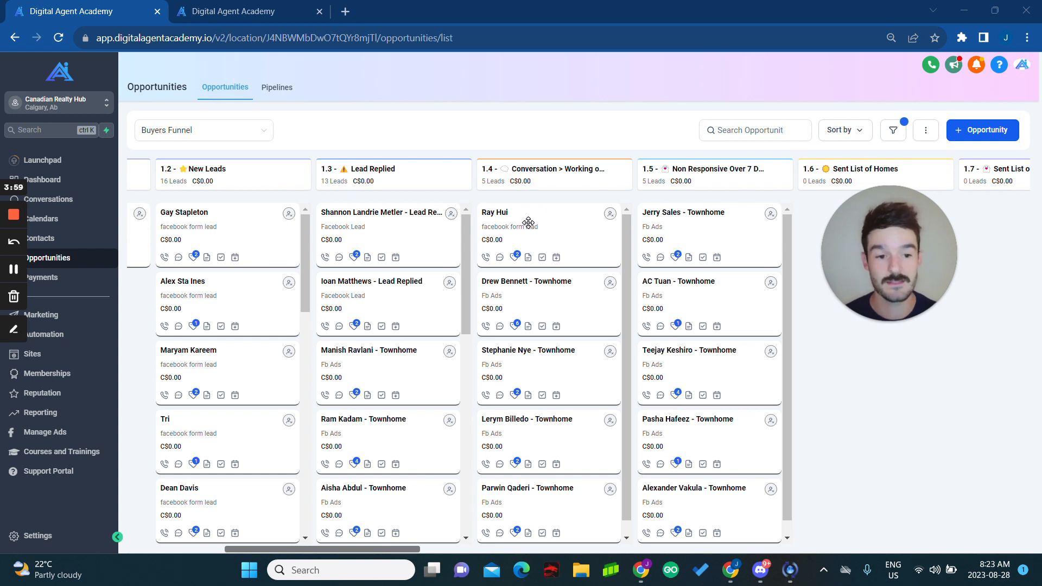
mouse_move(558, 215)
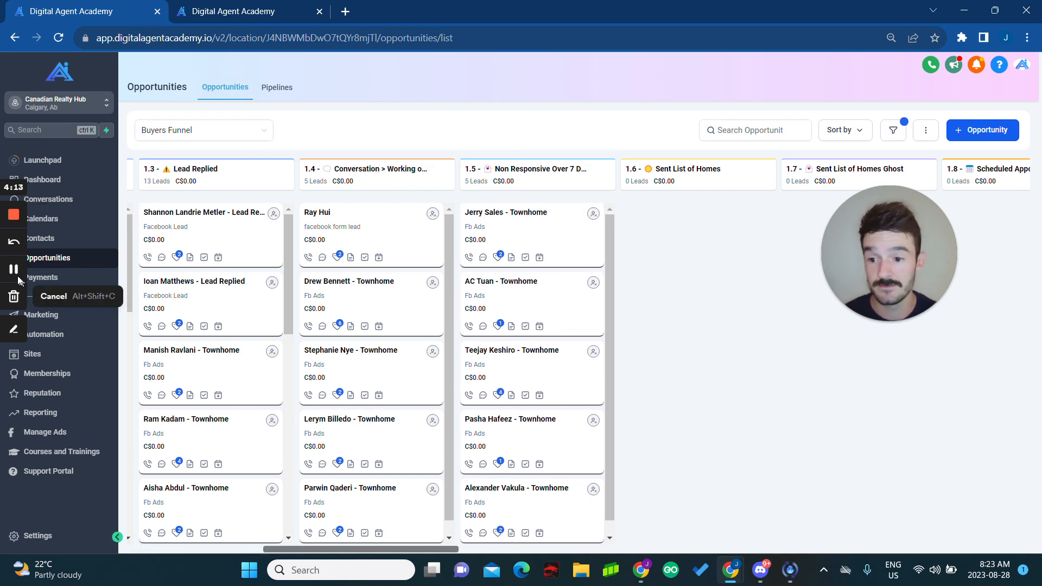
left_click(250, 11)
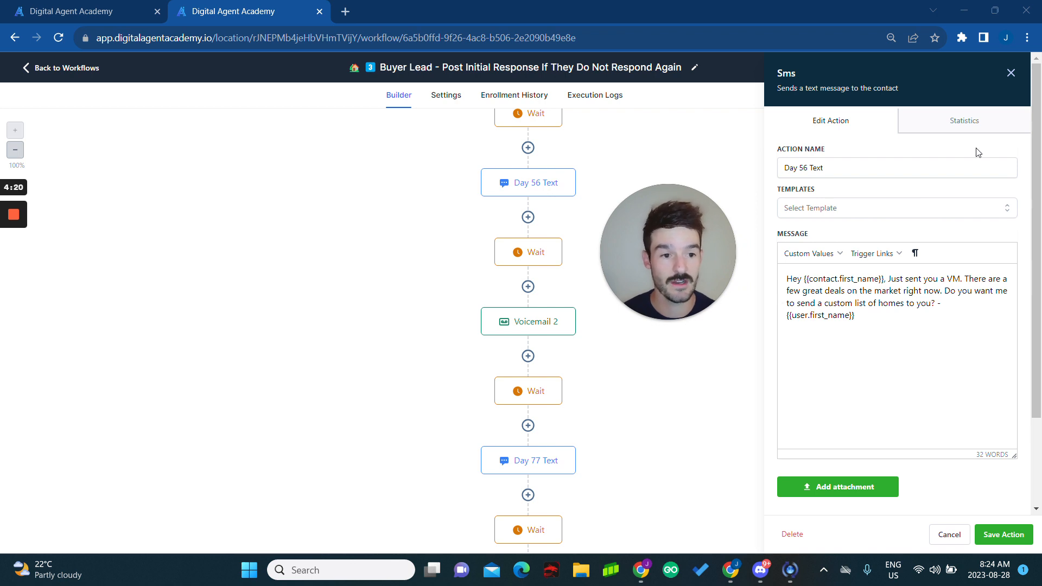
left_click(1003, 534)
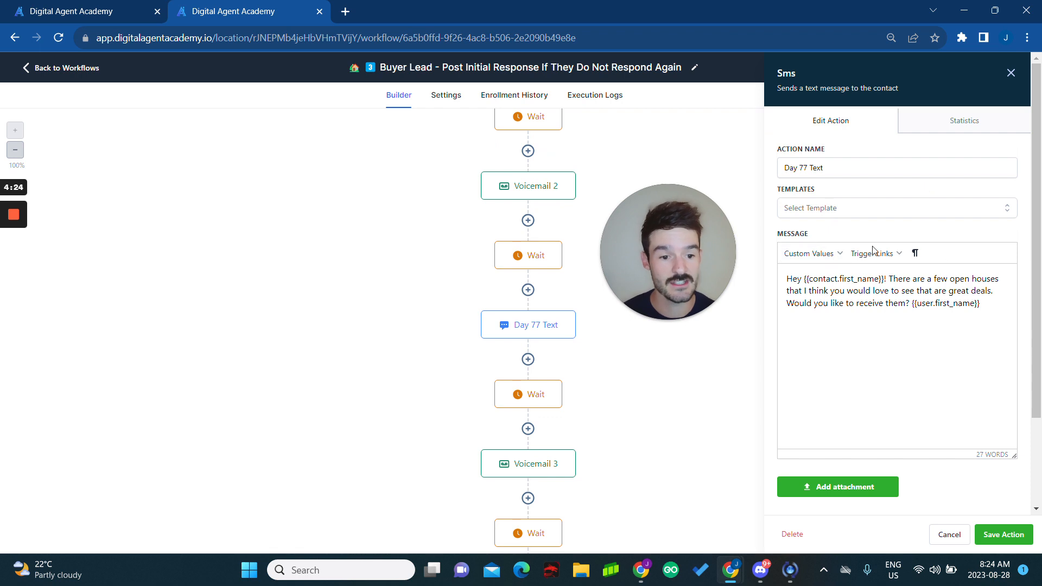
left_click(1002, 534)
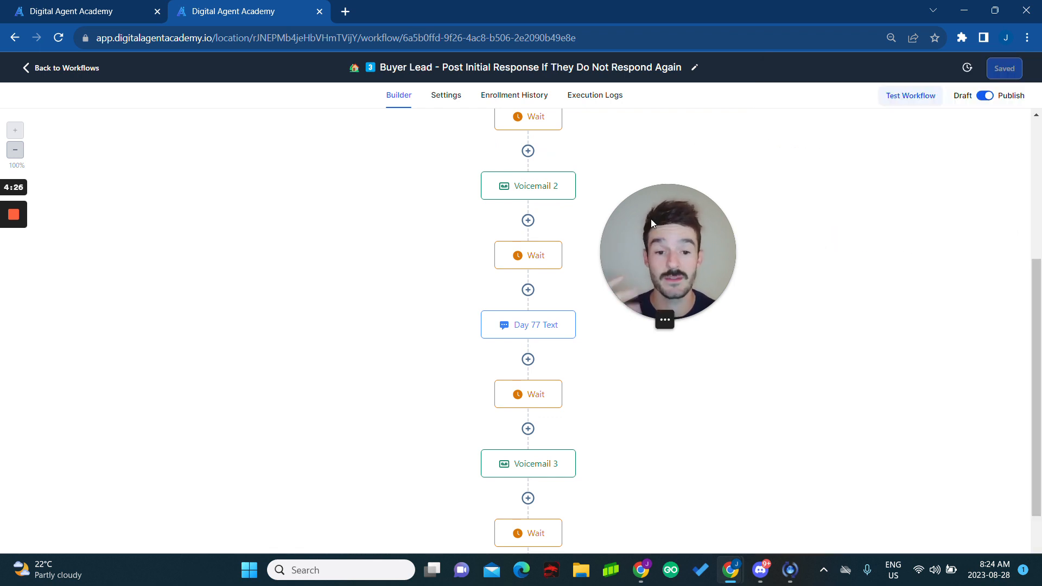
scroll("down", 3)
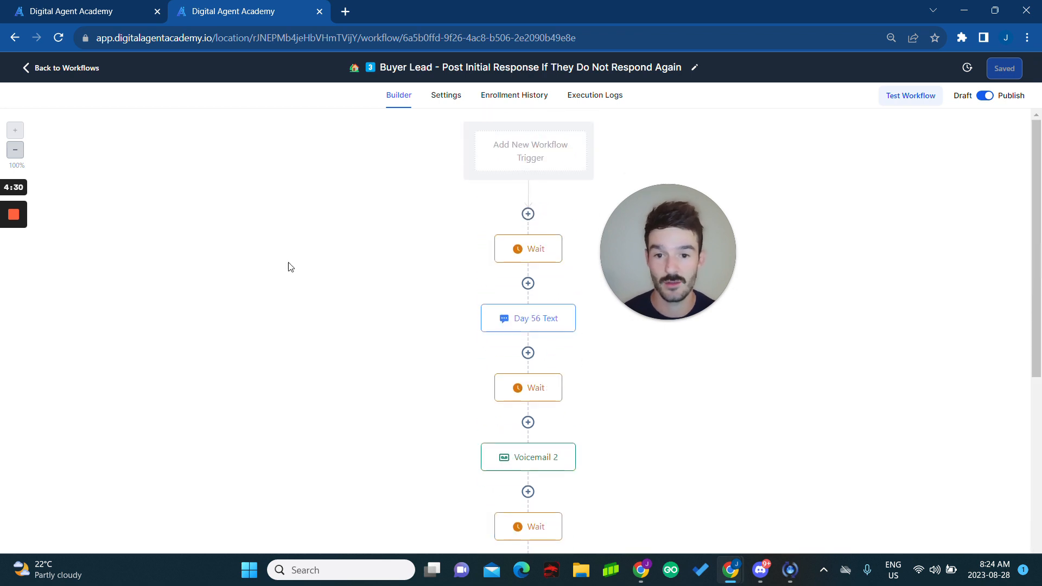
scroll("down", 3)
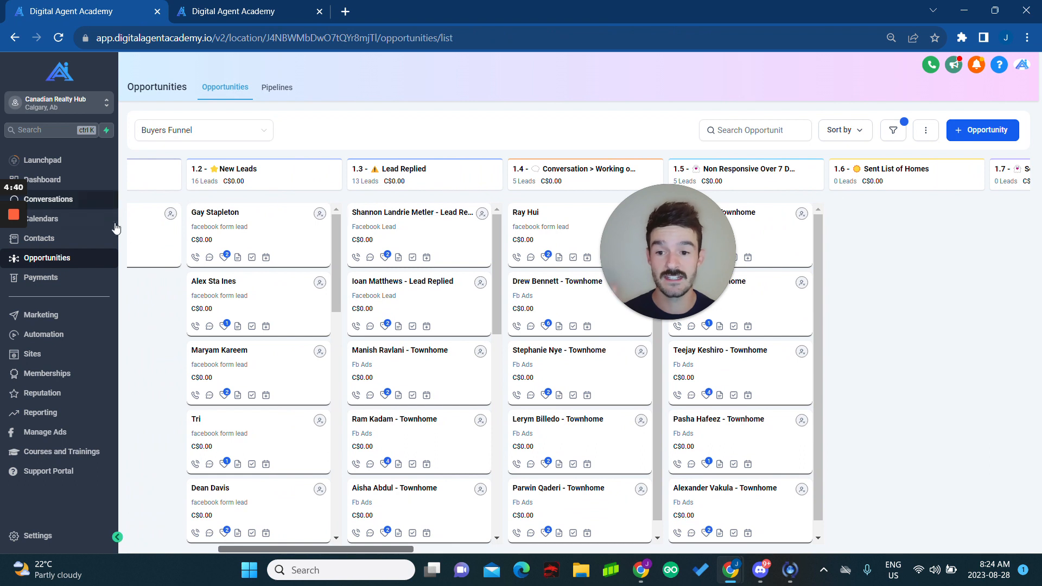
Reveal later Buyers Funnel stages and list the Individual Listing and Seton Condos pipelines.
scroll("left", 3)
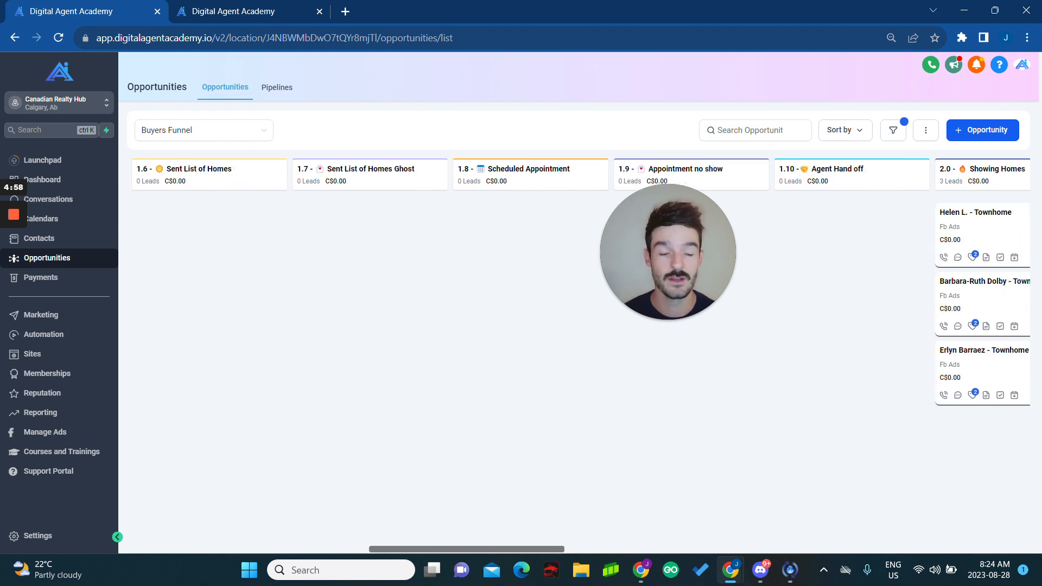
left_click(203, 129)
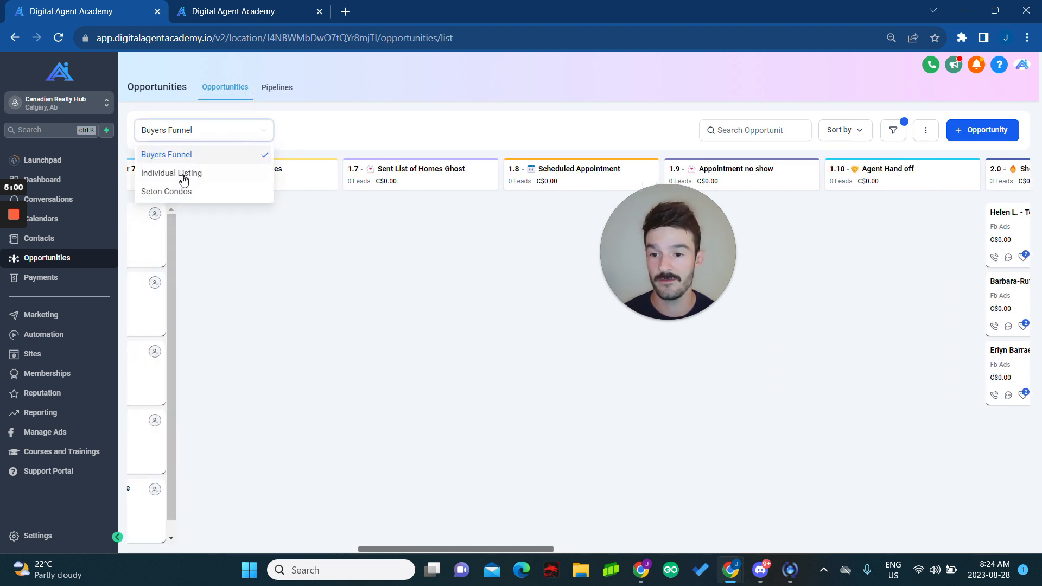
Switch the board to the Seton Condos pipeline and browse its Seton Lead stages.
left_click(165, 191)
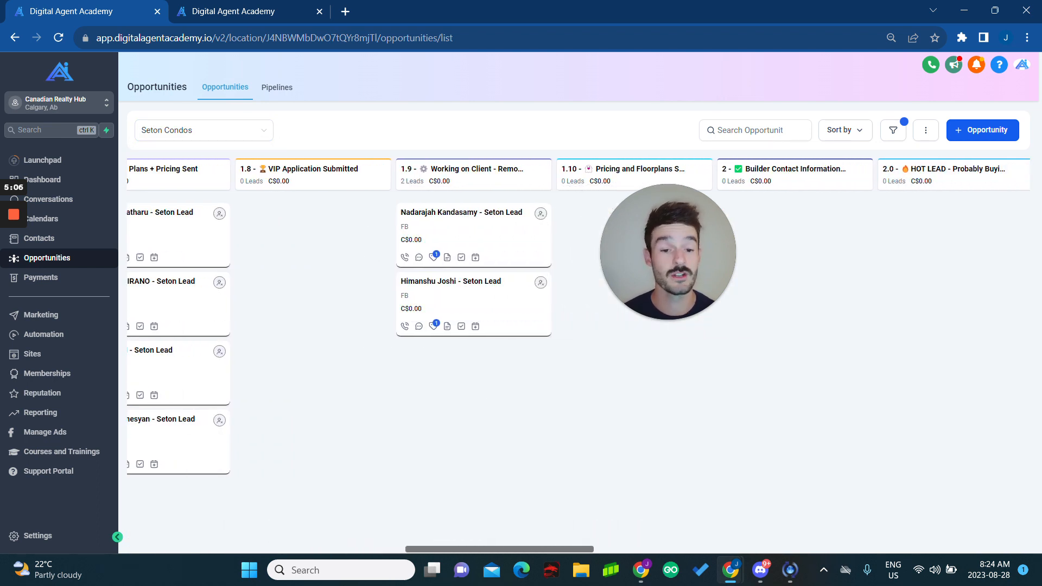
scroll("right", 3)
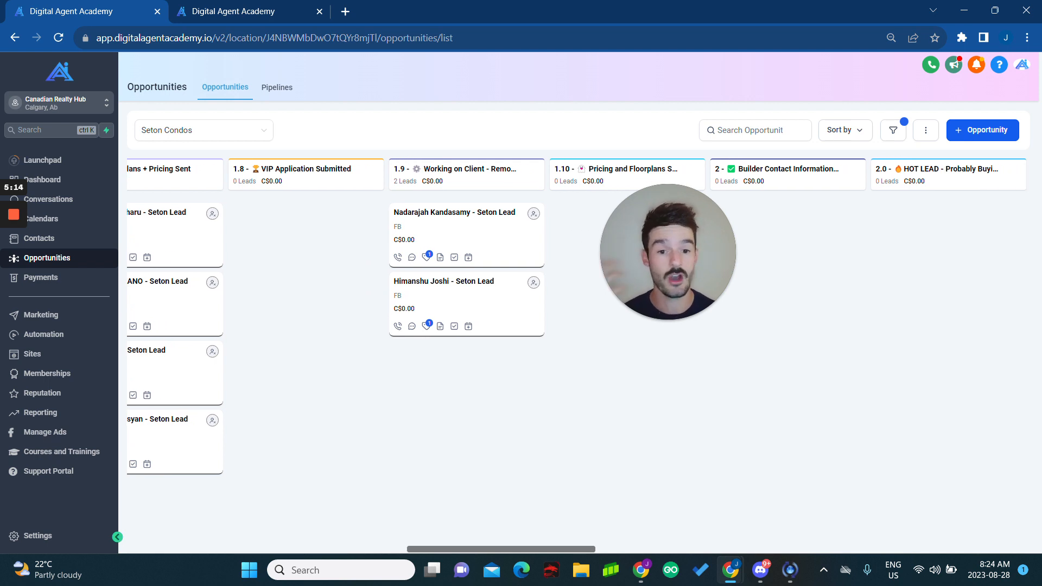
scroll("right", 3)
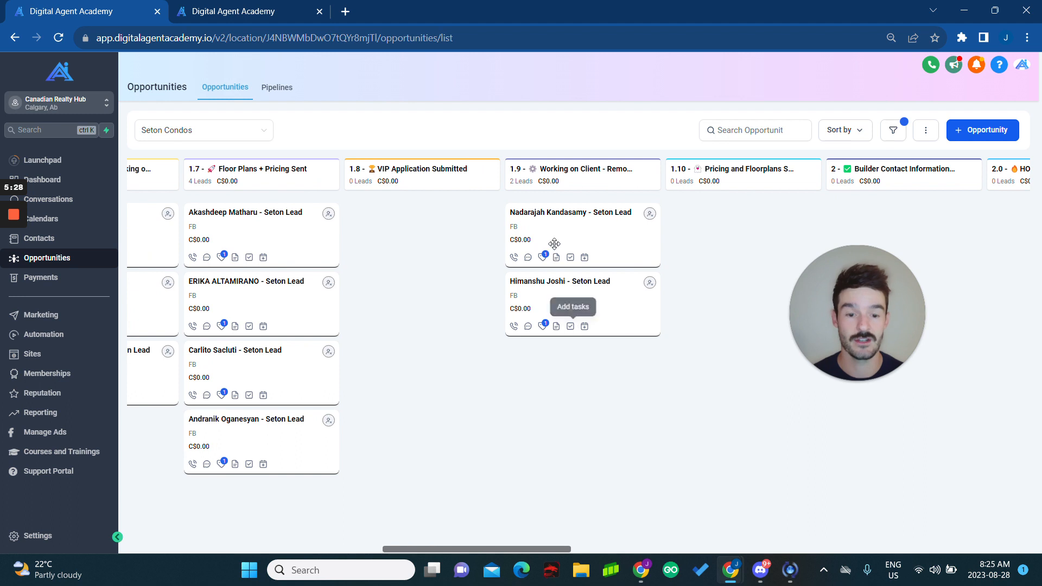
scroll("left", 3)
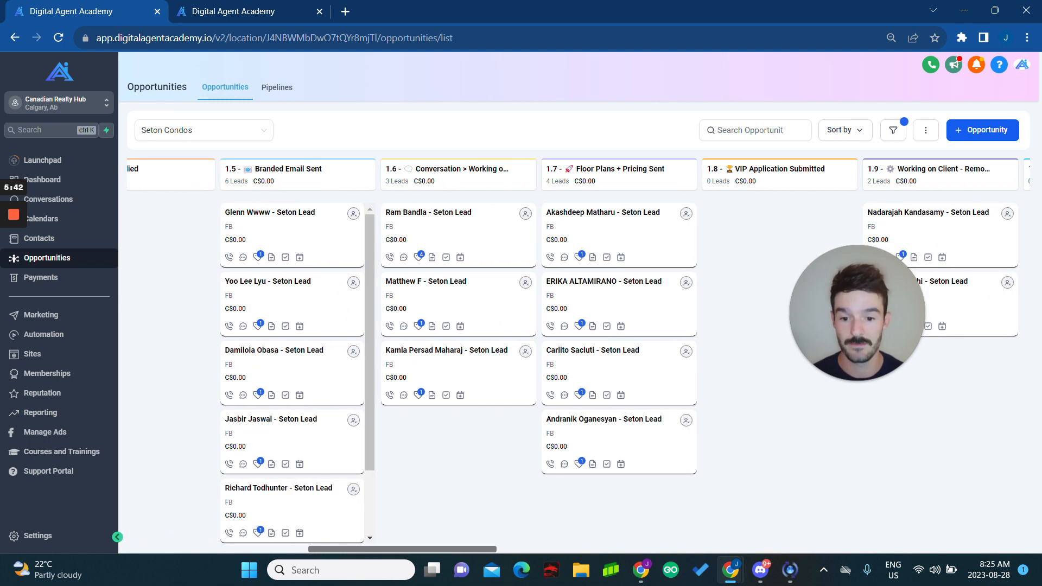
scroll("left", 3)
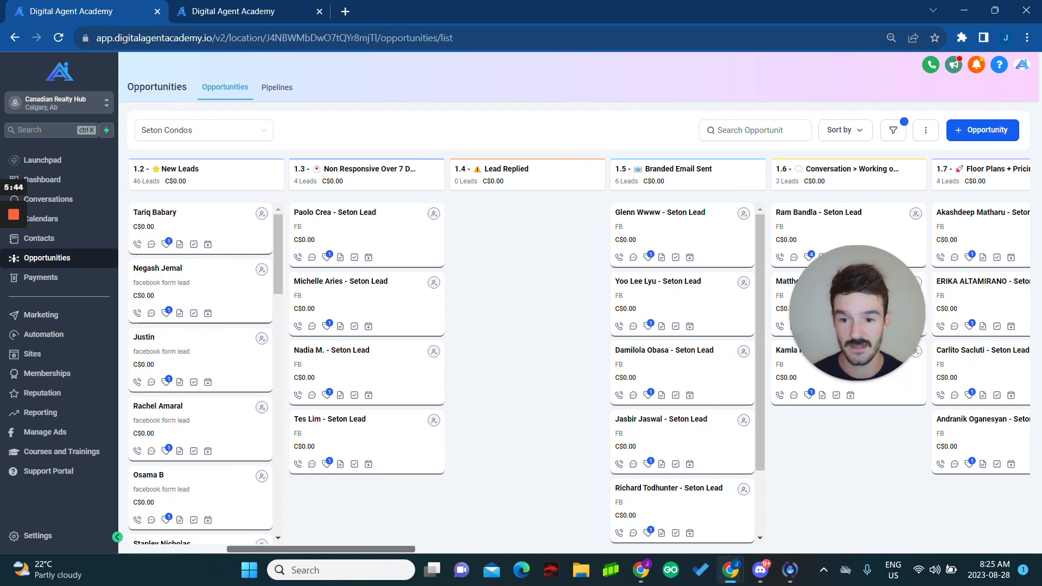
scroll("right", 3)
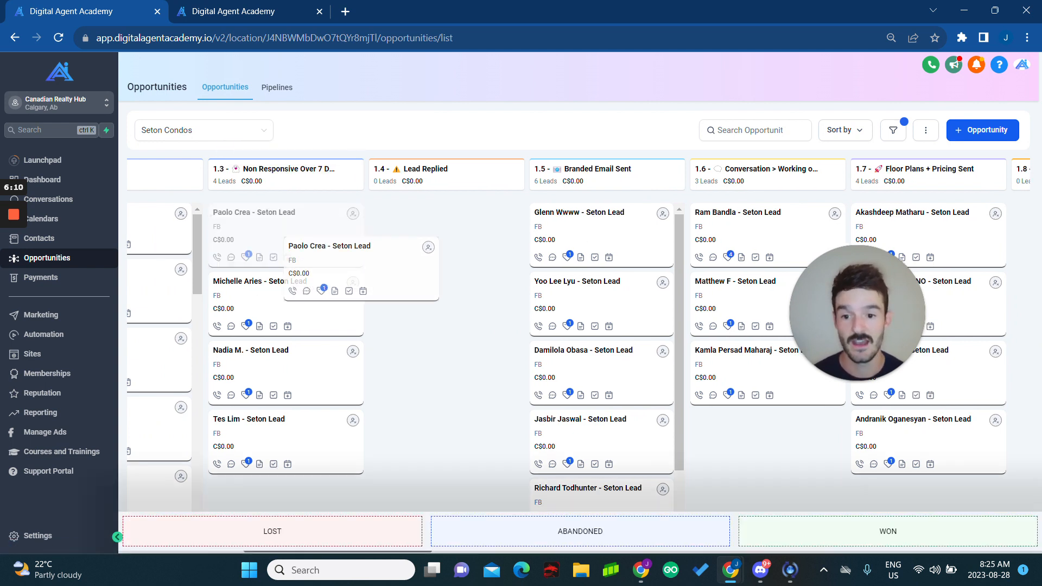
scroll("right", 3)
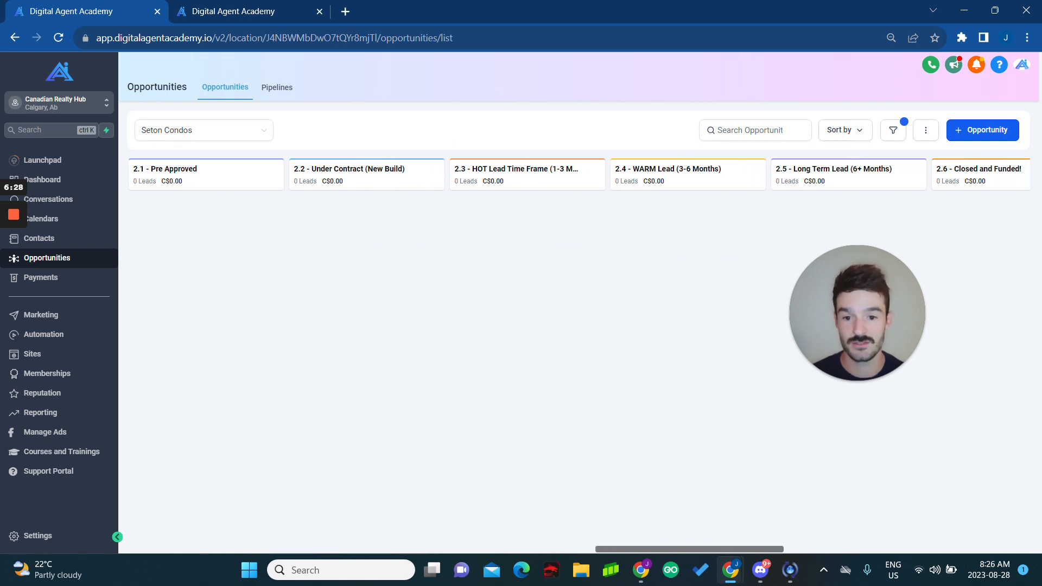
scroll("right", 3)
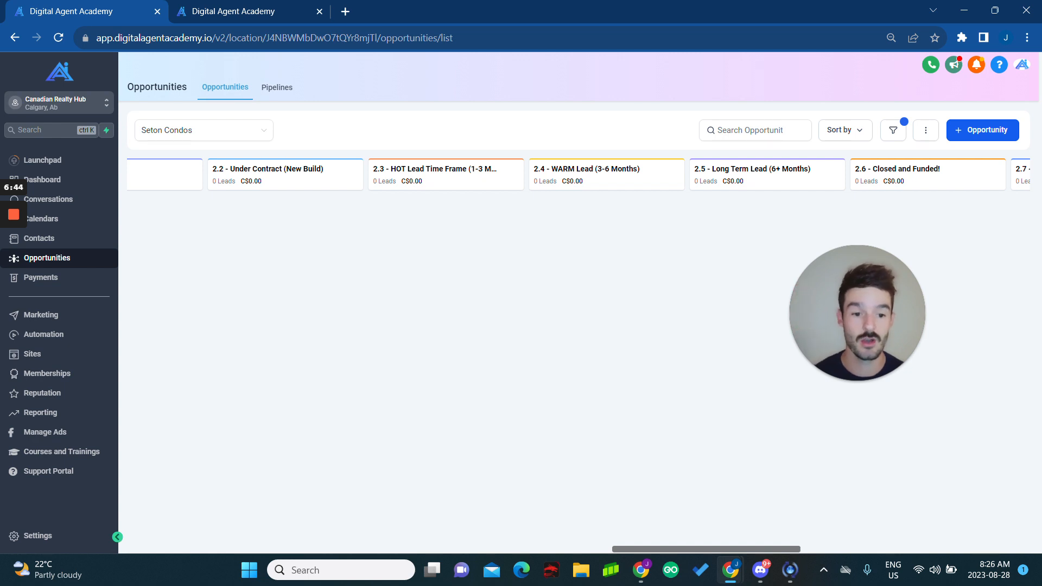
scroll("left", 3)
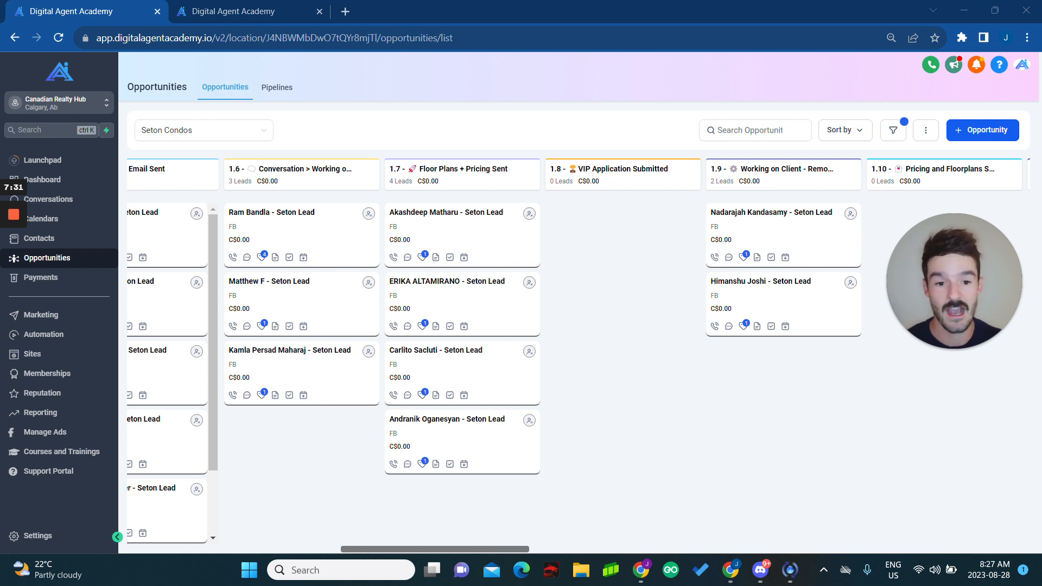
scroll("right", 3)
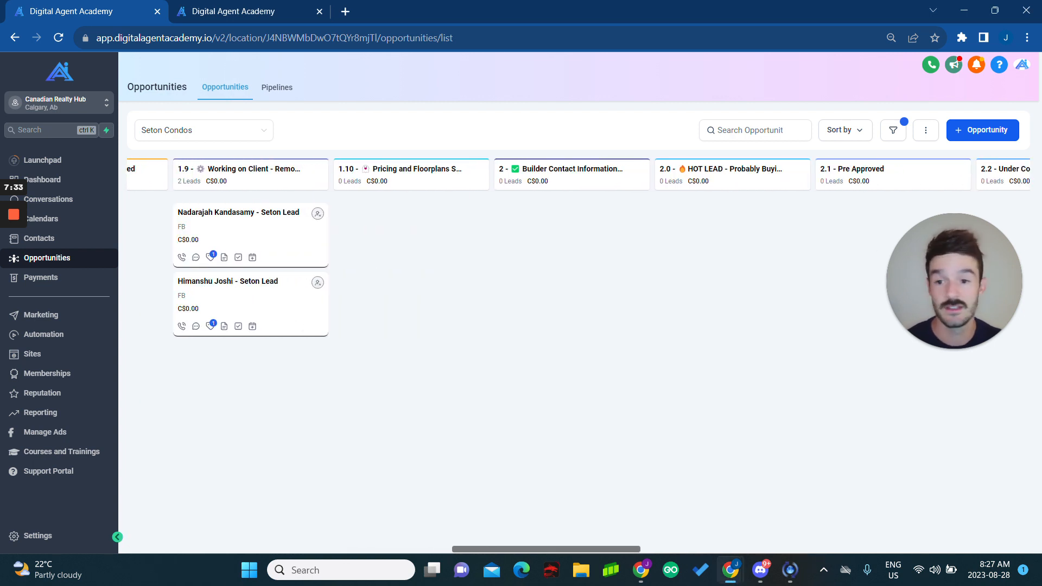